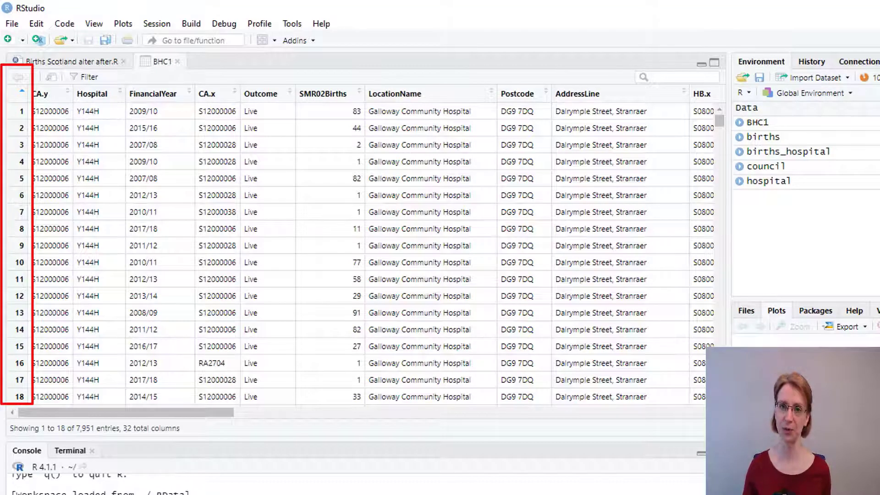
# Step: Switch from the BHC1 data viewer back to the 'Births Scotland alter after.R' script
pyautogui.click(68, 61)
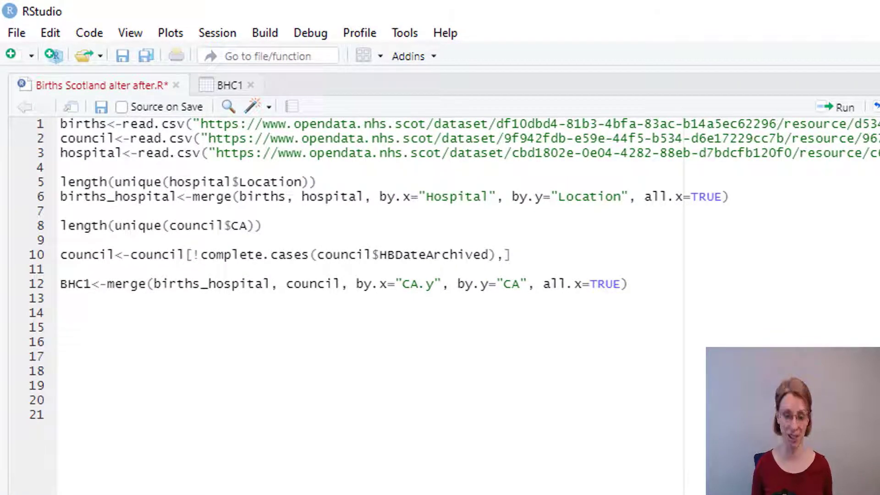
# Step: Write BHC2<-BHC1[c(1:1000),] on line 14 to keep BHC1's first 1000 rows
pyautogui.write('BHC2')
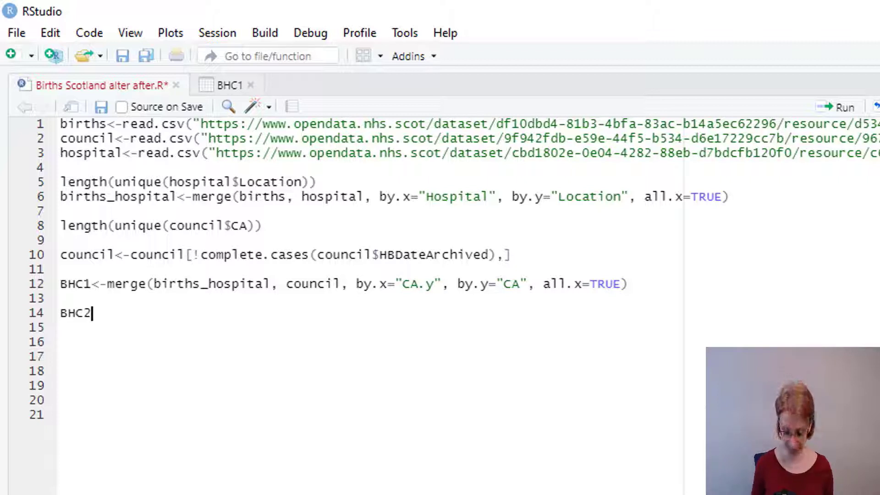
pyautogui.write('<-BHC')
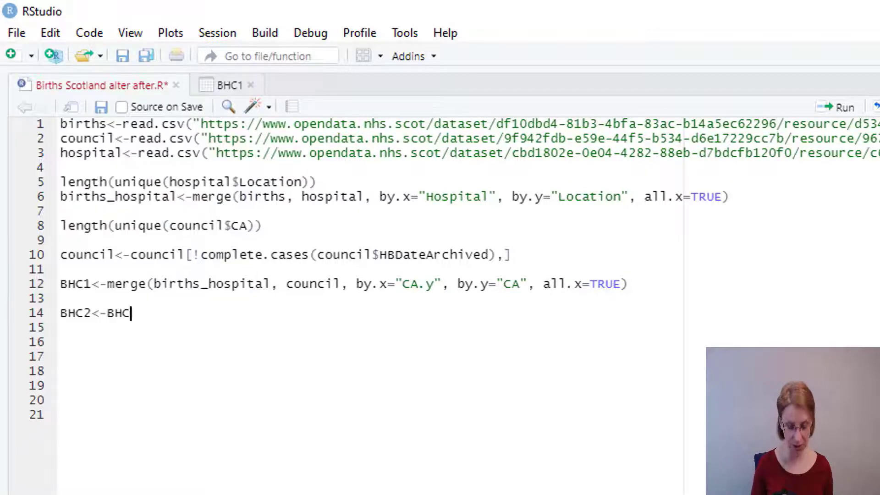
pyautogui.write('1')
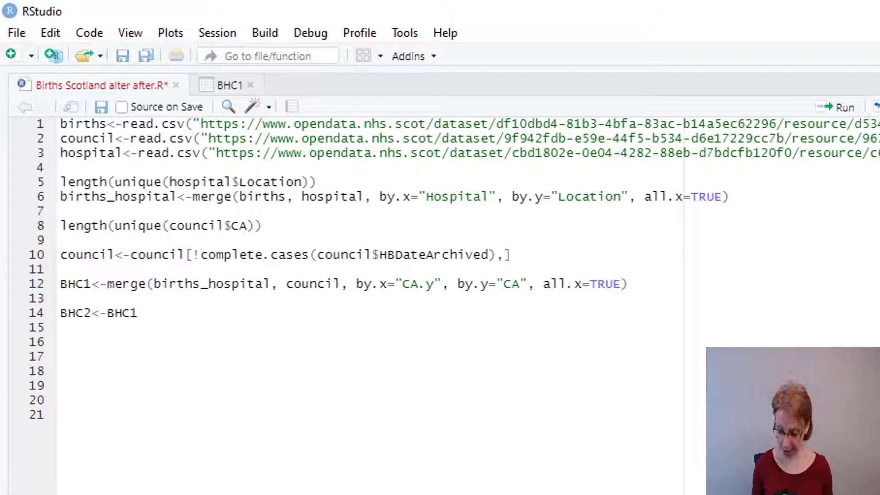
pyautogui.write('[')
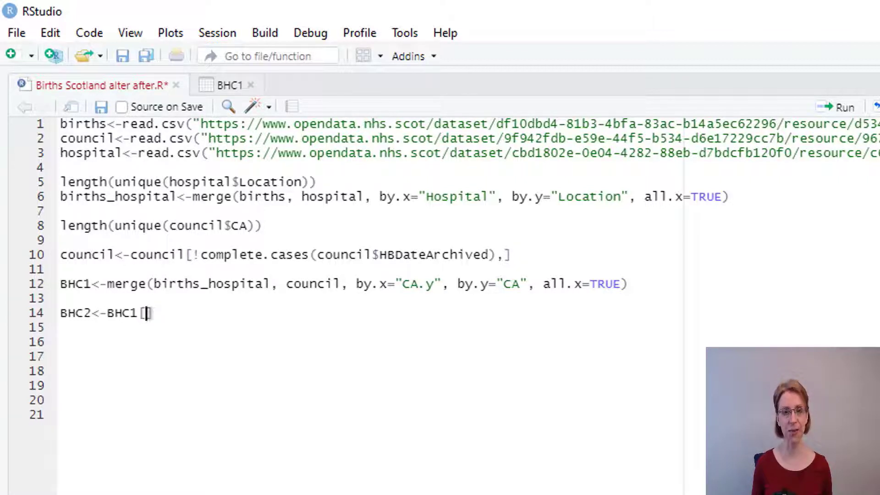
pyautogui.write('c')
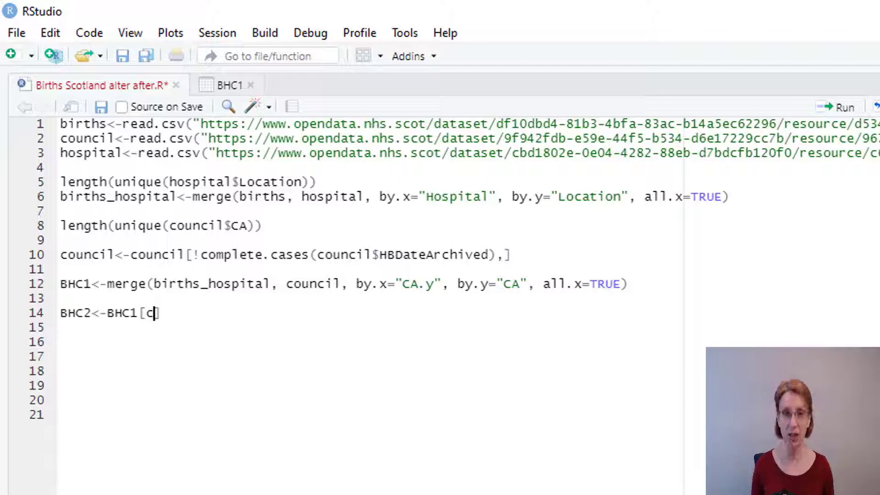
pyautogui.write('()')
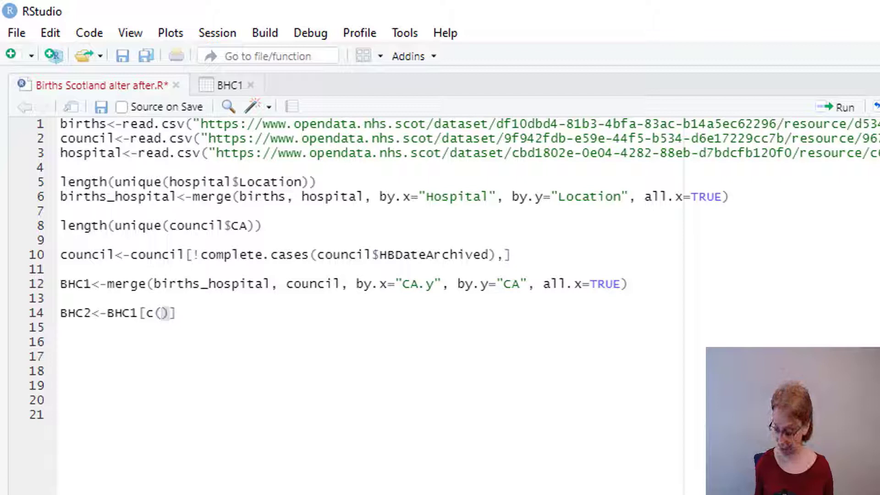
pyautogui.write('1')
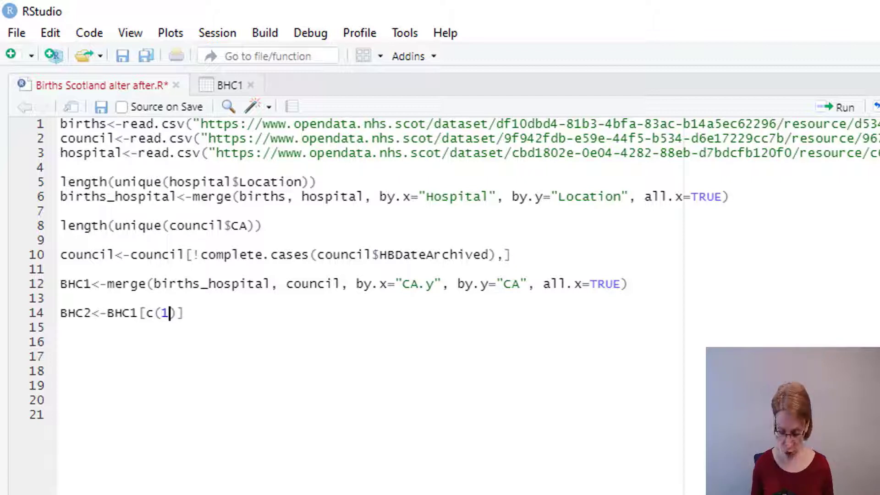
pyautogui.write(':1')
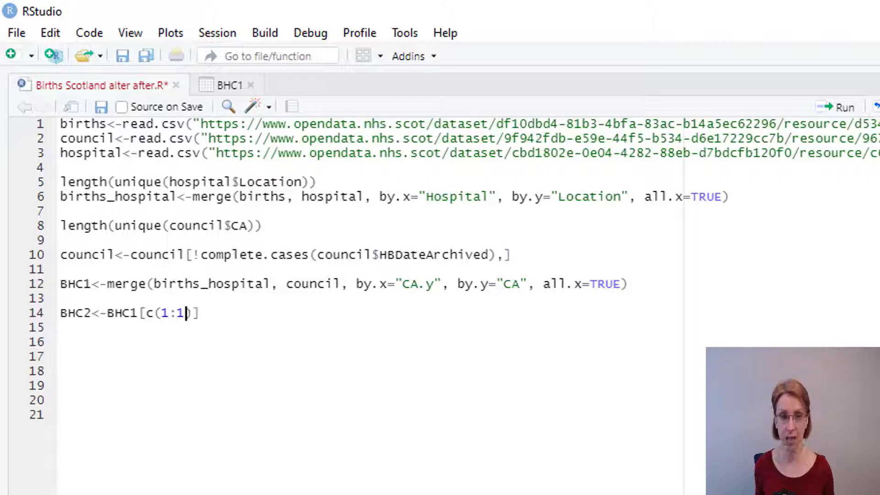
pyautogui.write('000')
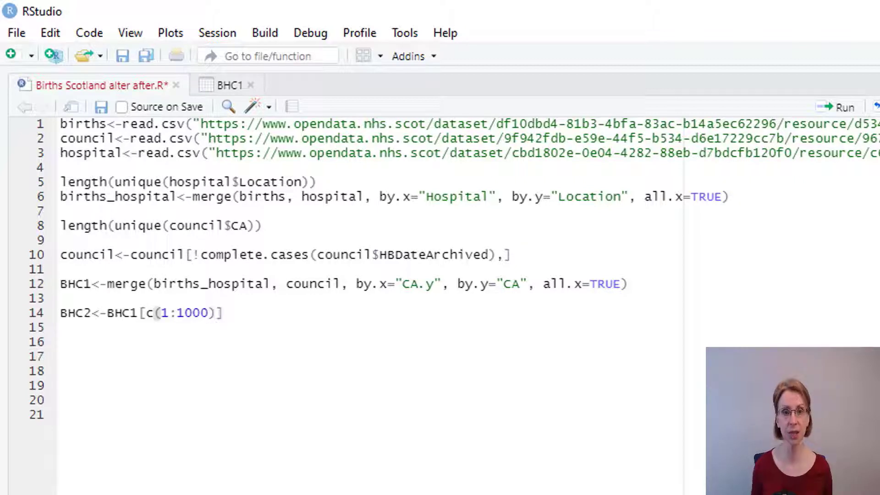
pyautogui.write(',')
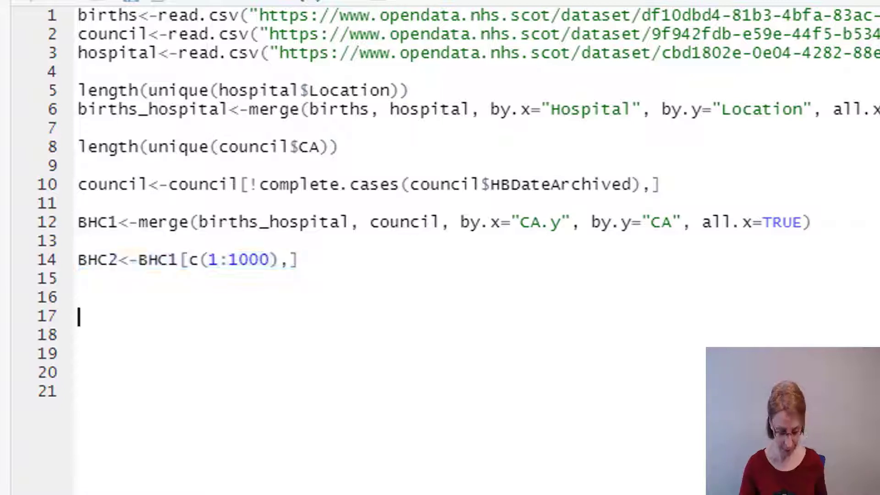
# Step: Write BHC3<-BHC1[-c(1:1000),] to drop BHC1's first 1000 rows
pyautogui.write('BHC2<-BHC1[c(1:1000),]')
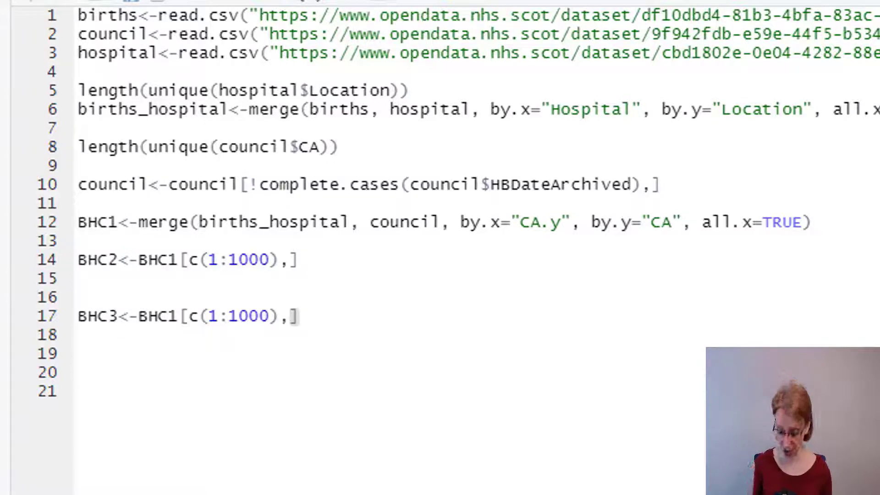
pyautogui.write('-')
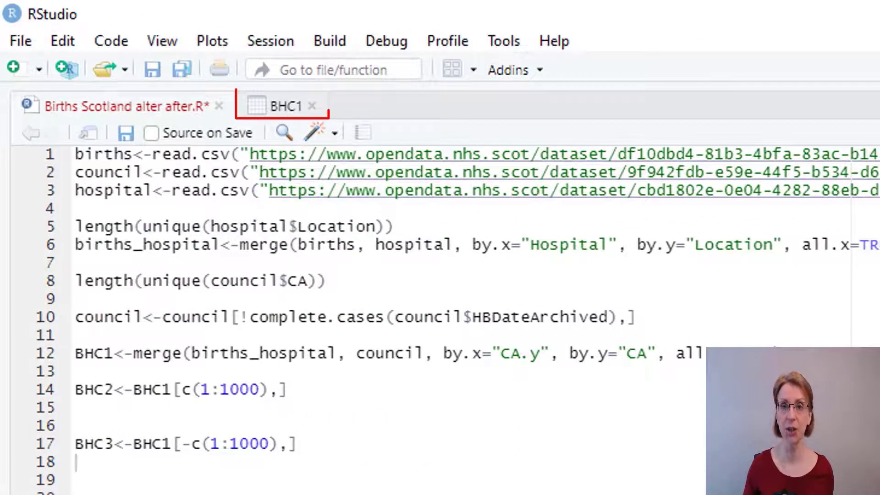
pyautogui.click(285, 106)
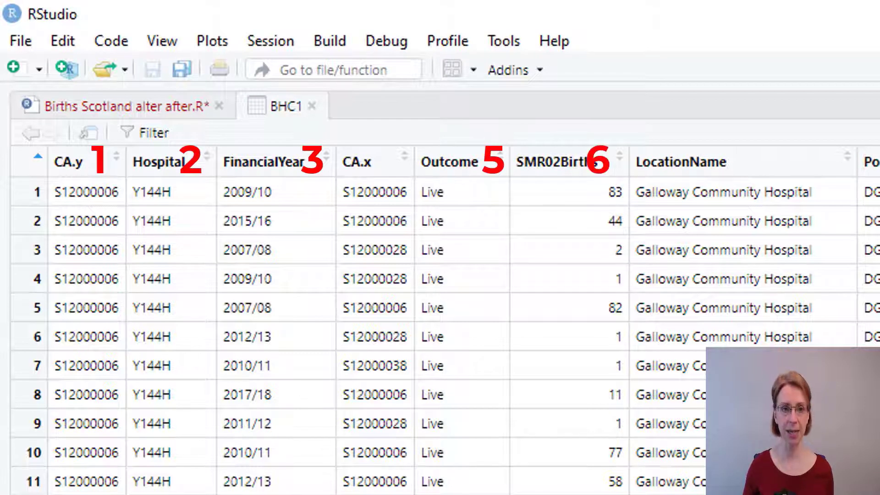
pyautogui.moveTo(568, 162)
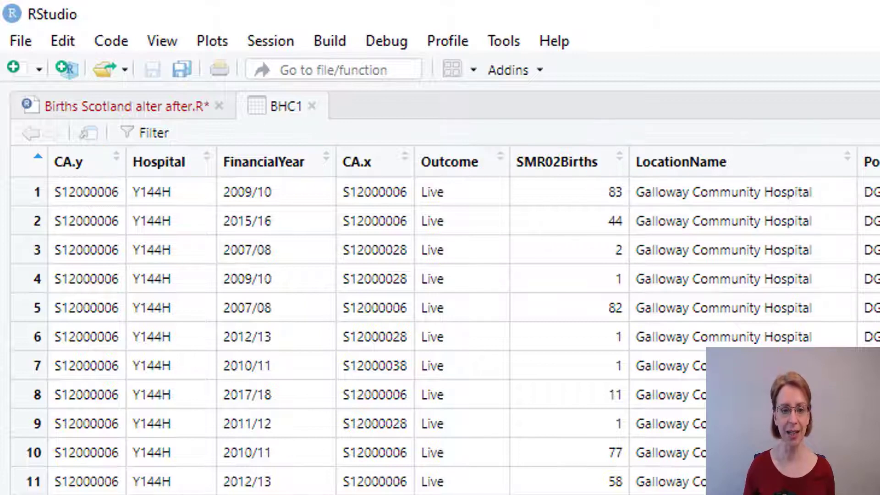
pyautogui.hscroll(3)
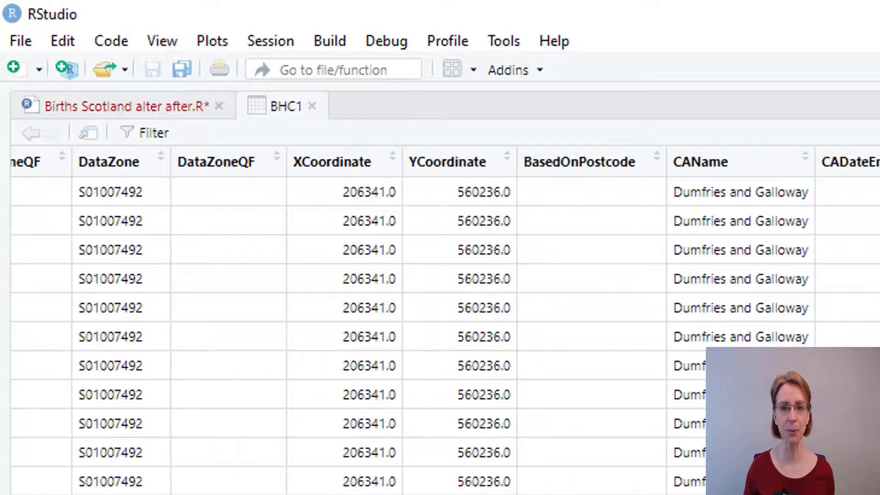
pyautogui.hscroll(3)
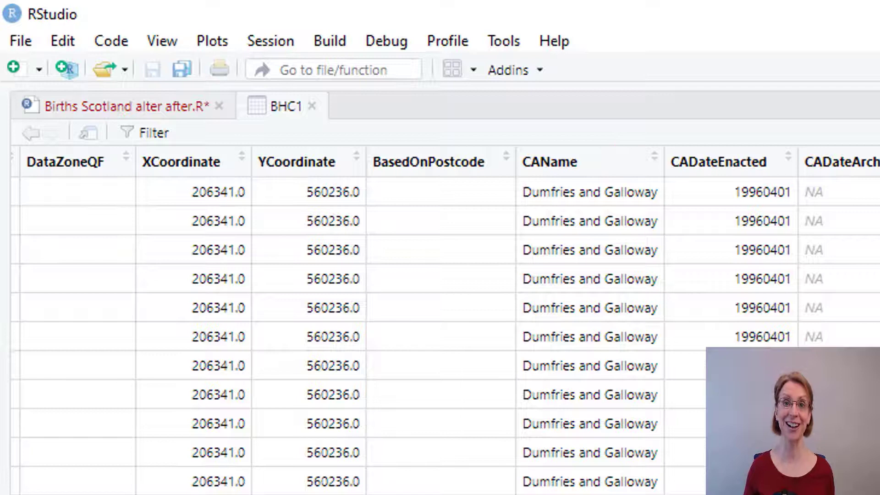
pyautogui.click(123, 106)
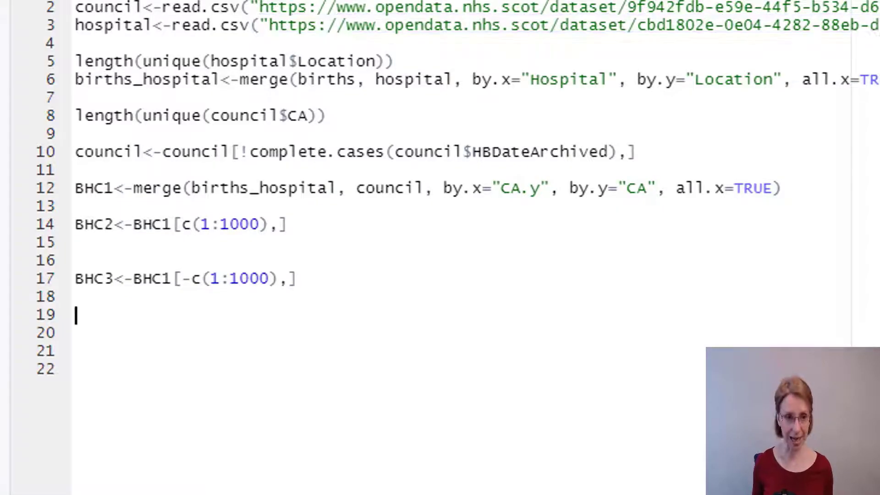
# Step: Write BHC4<-BHC1[, c(1:3,5:7,21)] to keep columns 1–3, 5–7 and 21
pyautogui.write('BHC')
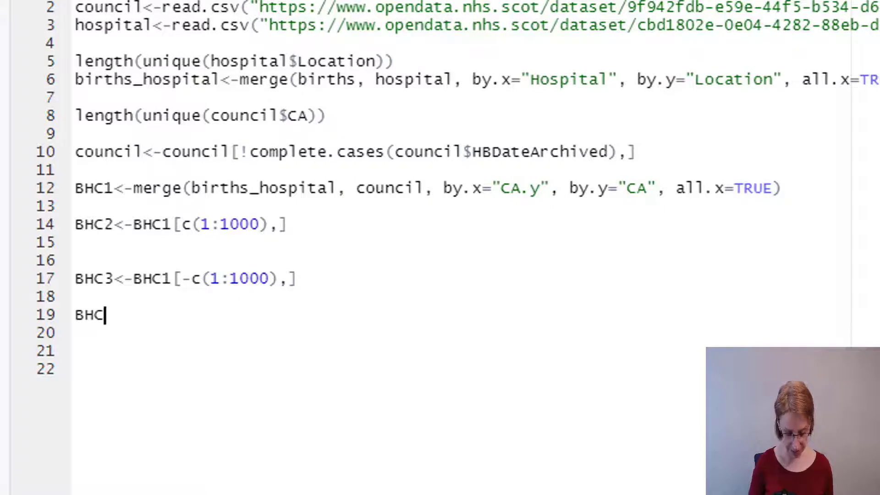
pyautogui.write('4<-')
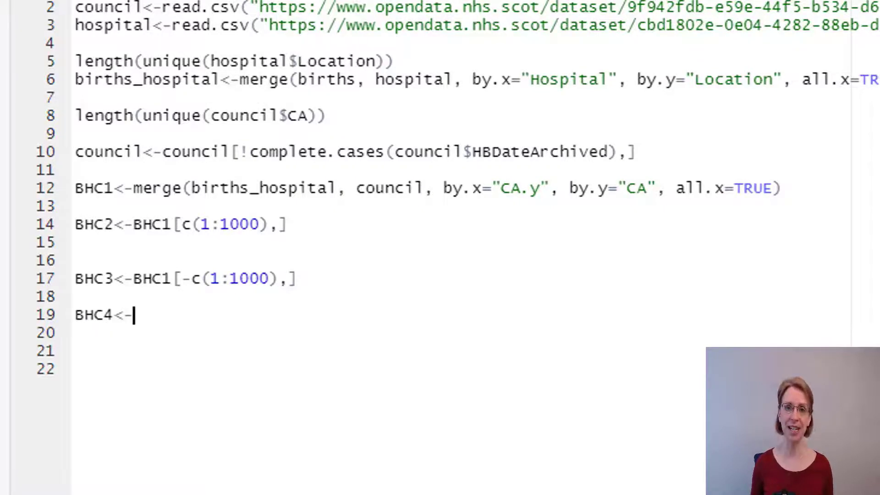
pyautogui.write('BH')
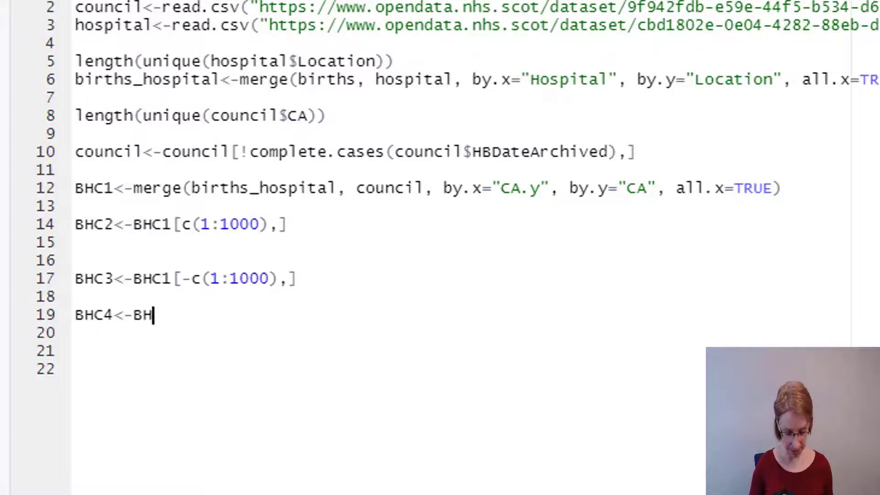
pyautogui.write('C1')
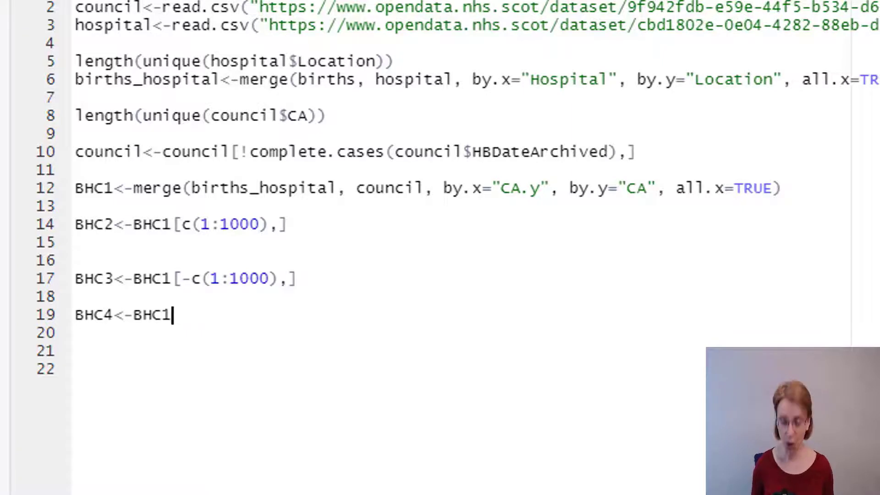
pyautogui.write('[')
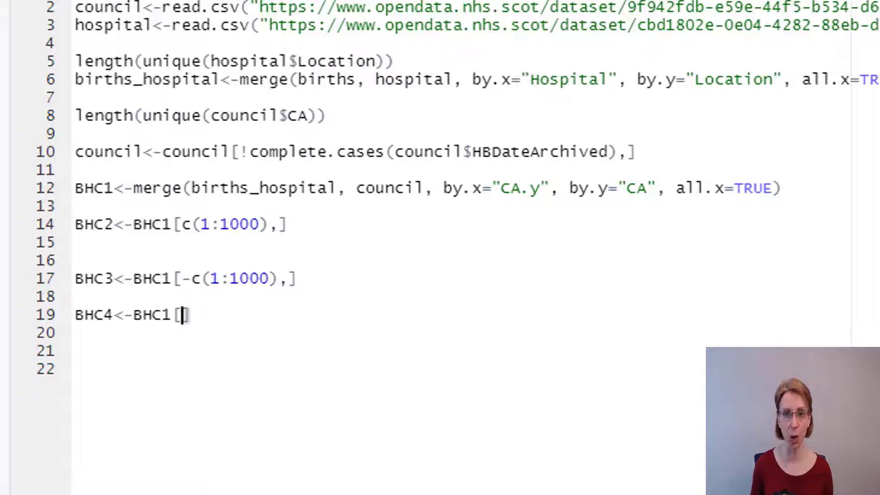
pyautogui.write(',')
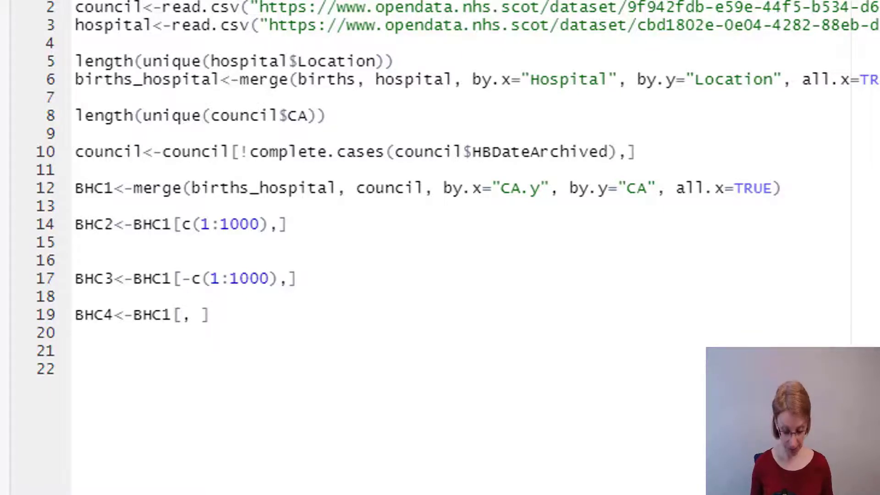
pyautogui.write('c()')
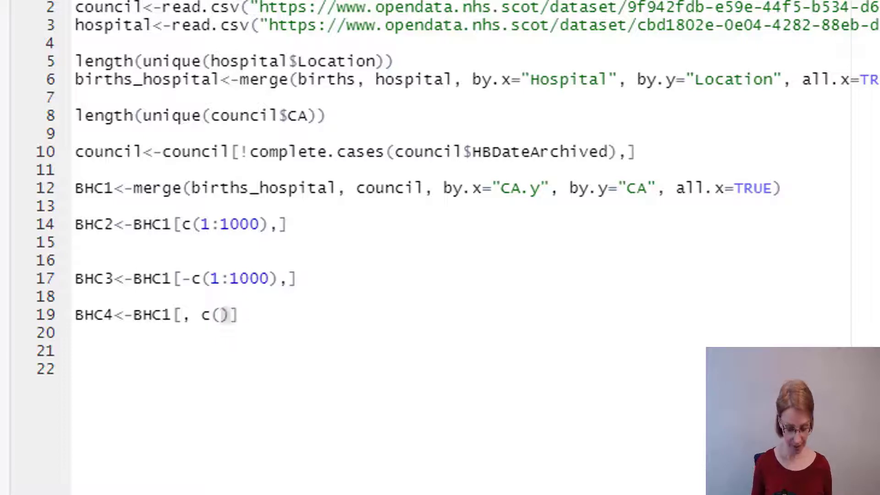
pyautogui.write('1:3,')
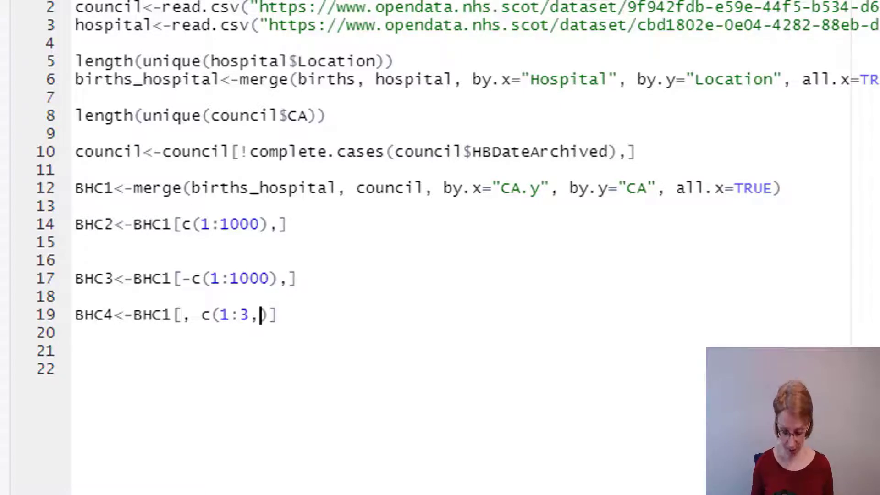
pyautogui.write('5:7')
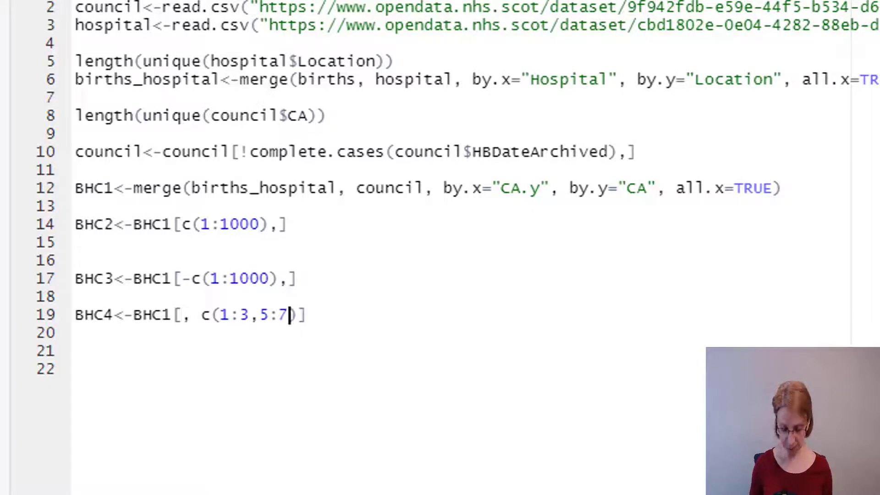
pyautogui.write(',')
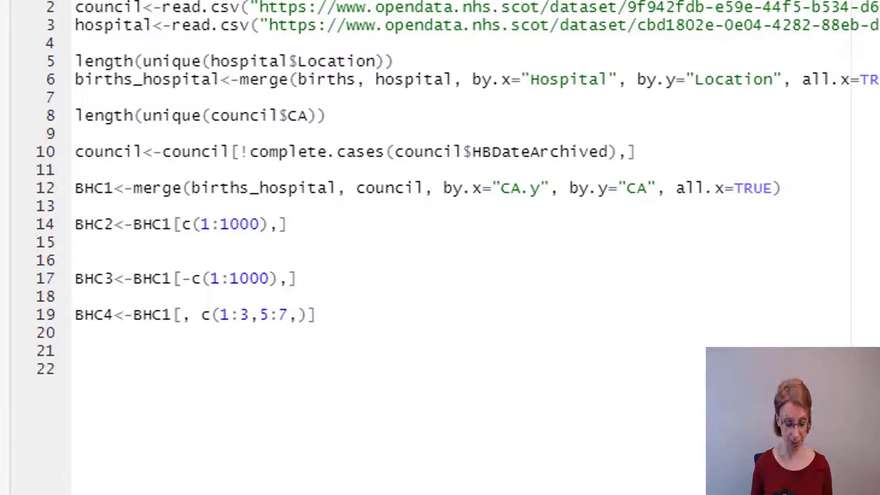
pyautogui.write('21')
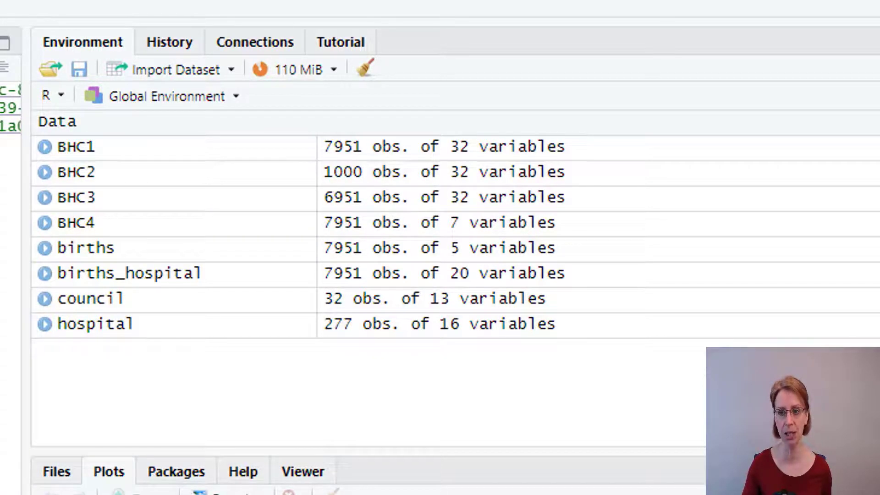
# Step: Open BHC4 from the Environment pane to inspect its 7 columns and 7951 rows
pyautogui.click(73, 222)
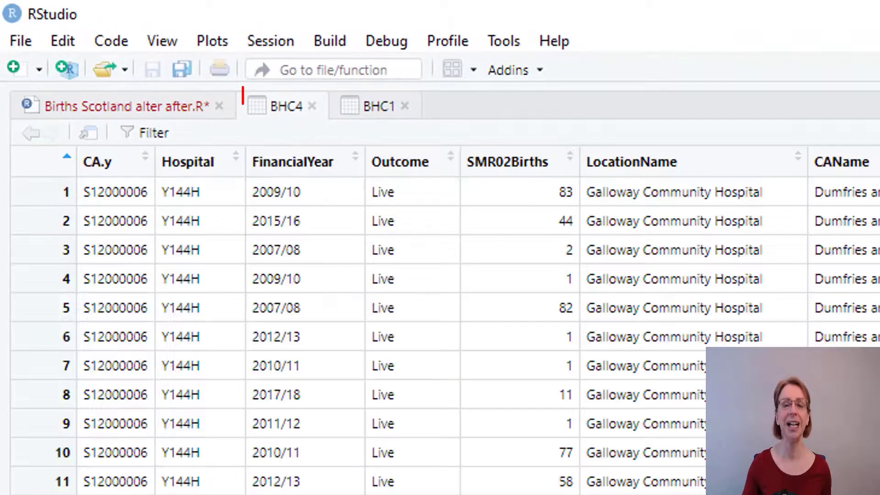
pyautogui.click(286, 106)
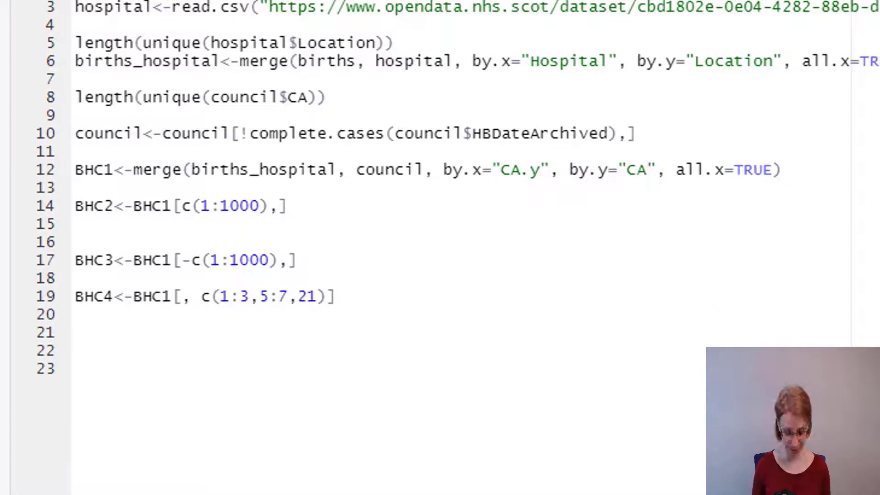
# Step: Write BHC5<-BHC1[, c(3,1,21,2,7,5,6)] on line 21 to reorder columns
pyautogui.write('BHC5<-')
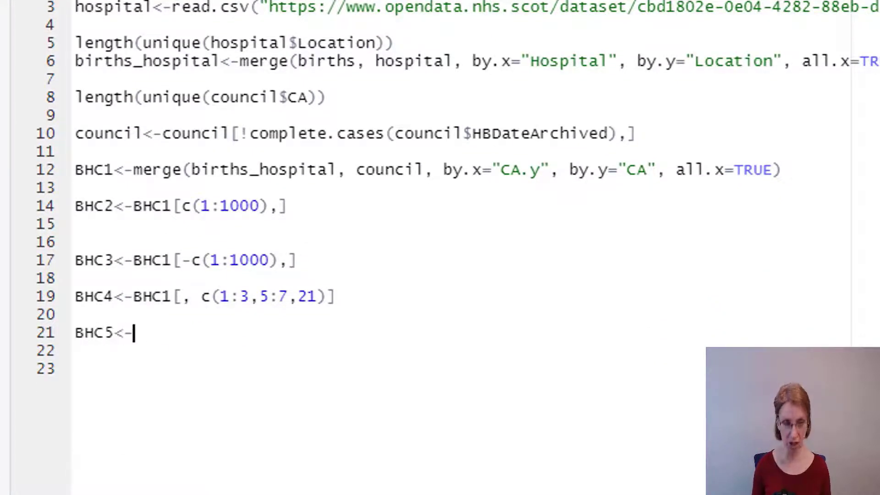
pyautogui.write('B')
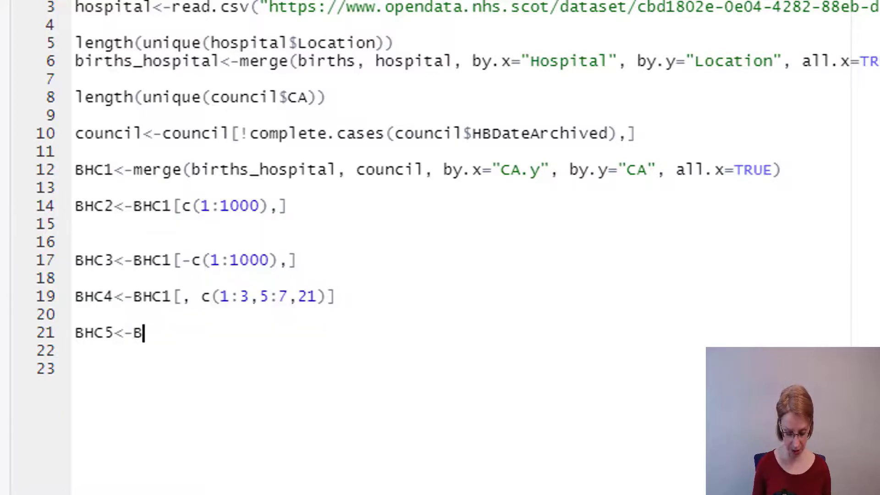
pyautogui.write('HC1')
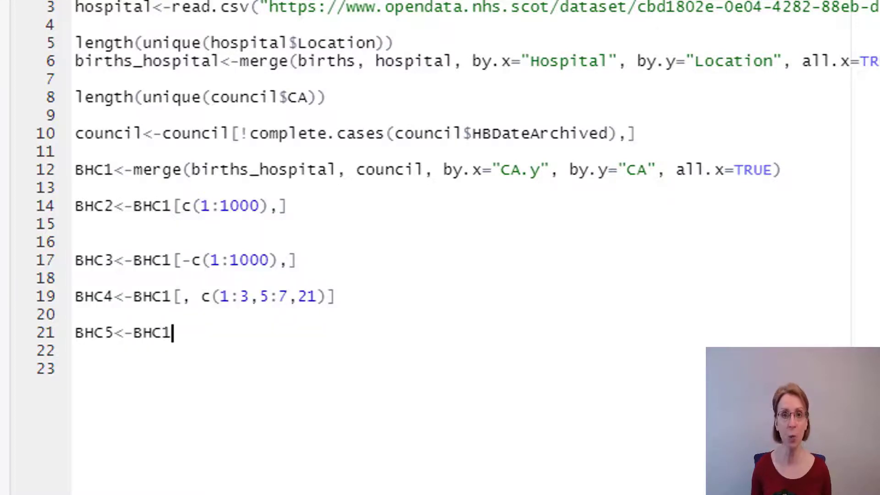
pyautogui.write('[')
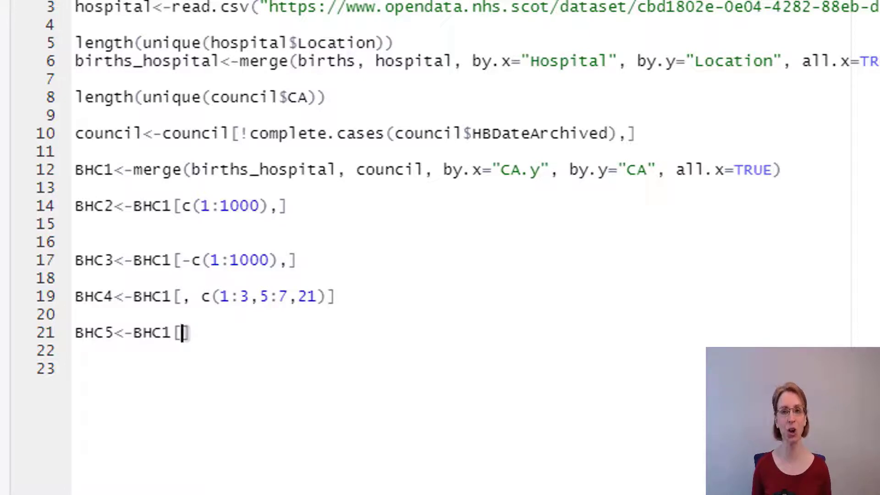
pyautogui.write(', c')
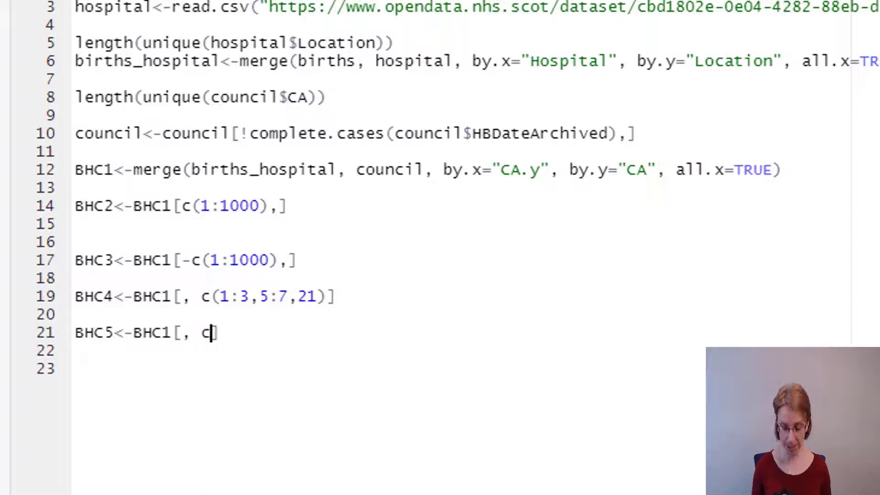
pyautogui.write('()')
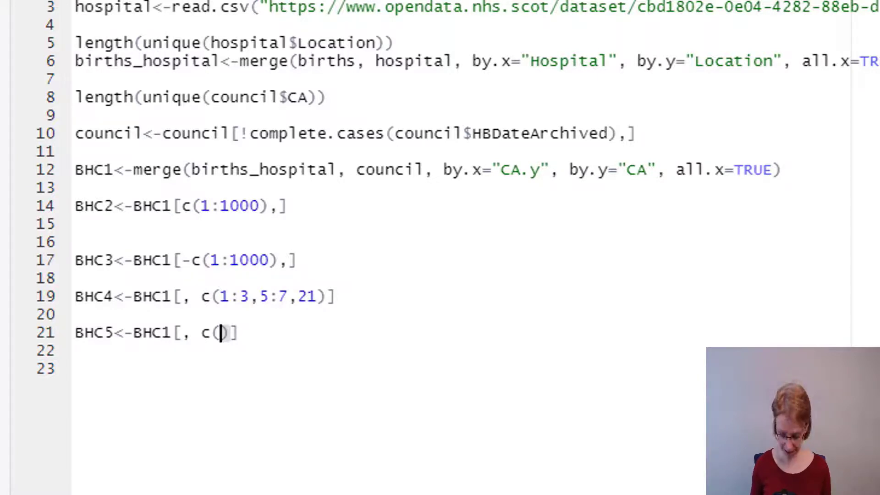
pyautogui.write('3,1,')
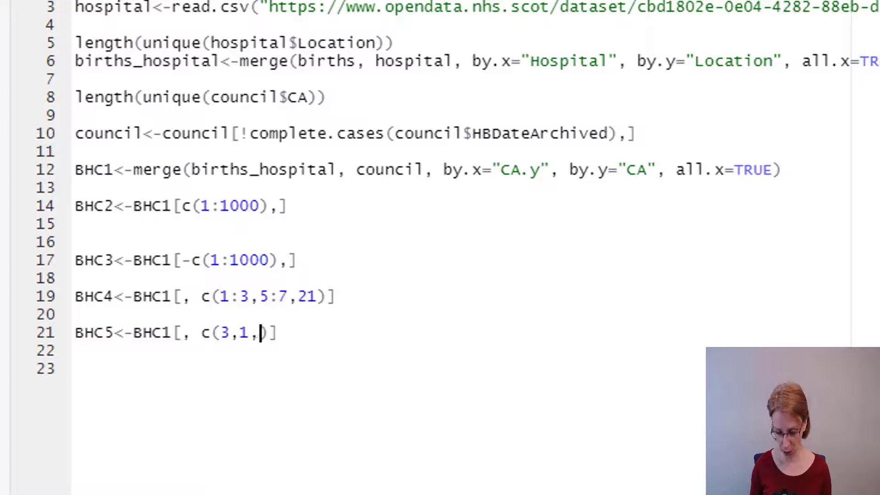
pyautogui.write('21,')
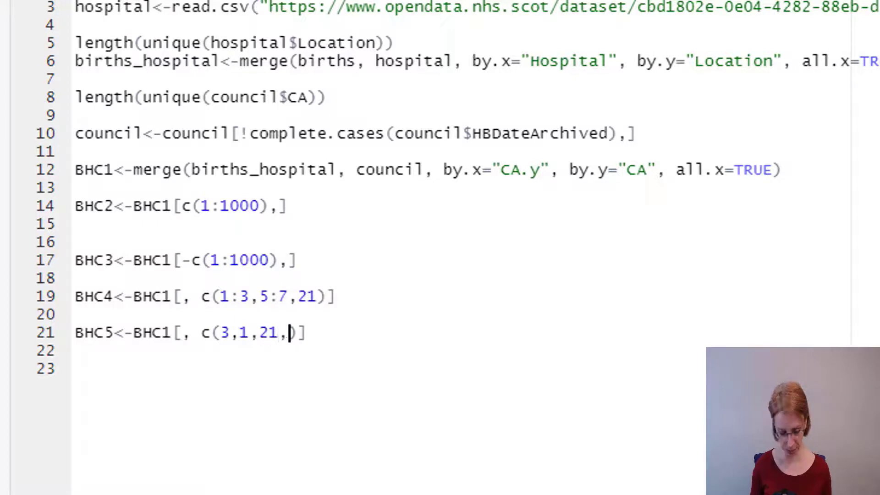
pyautogui.write('2,7,')
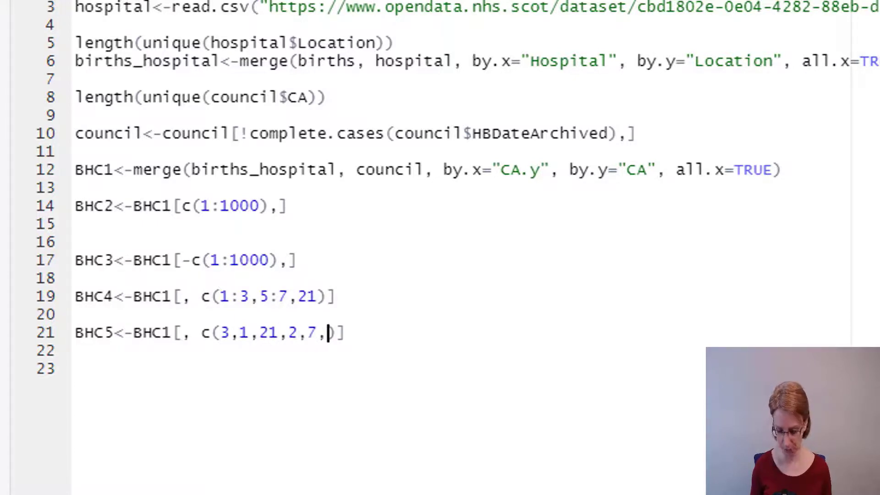
pyautogui.write('5,6')
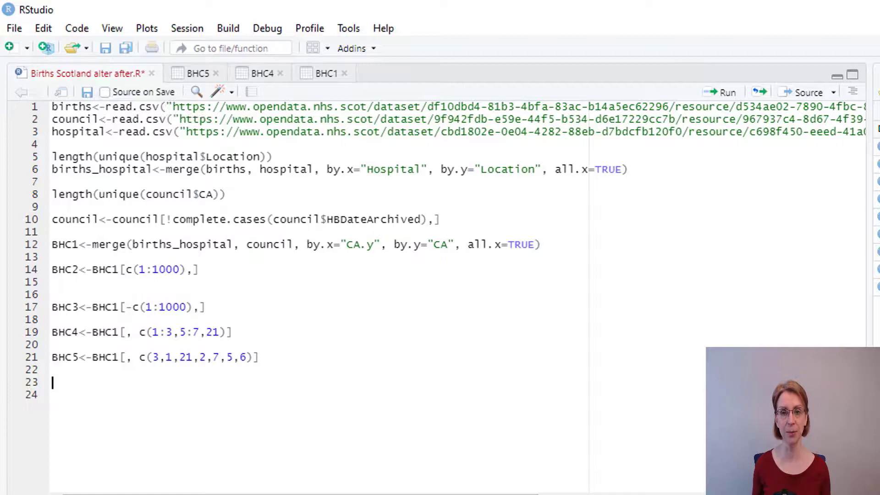
# Step: Start line 23 as BHC6<-BHC1[c(1:...), ] selecting BHC1's first rows
pyautogui.write('BHC')
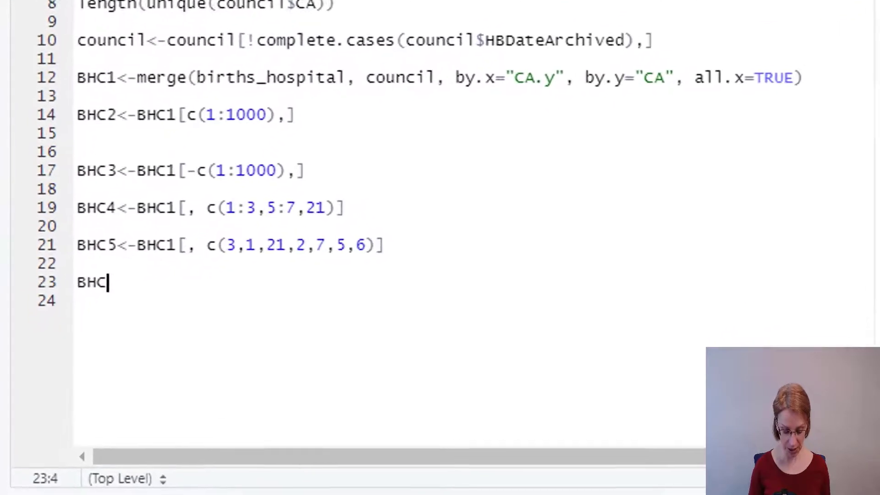
pyautogui.write('6<-')
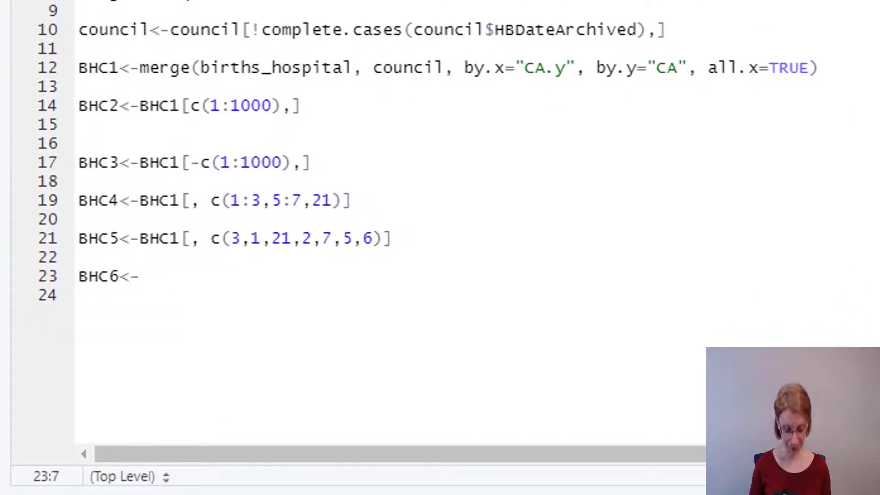
pyautogui.write('BHC1')
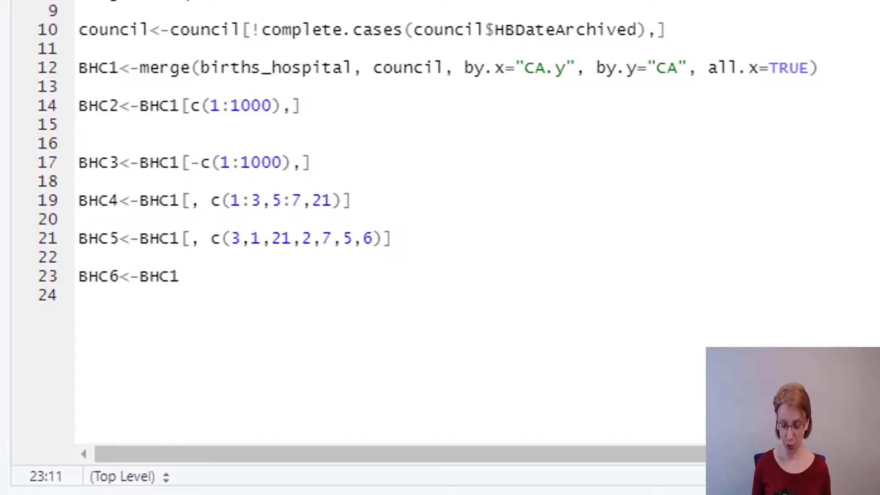
pyautogui.write('[')
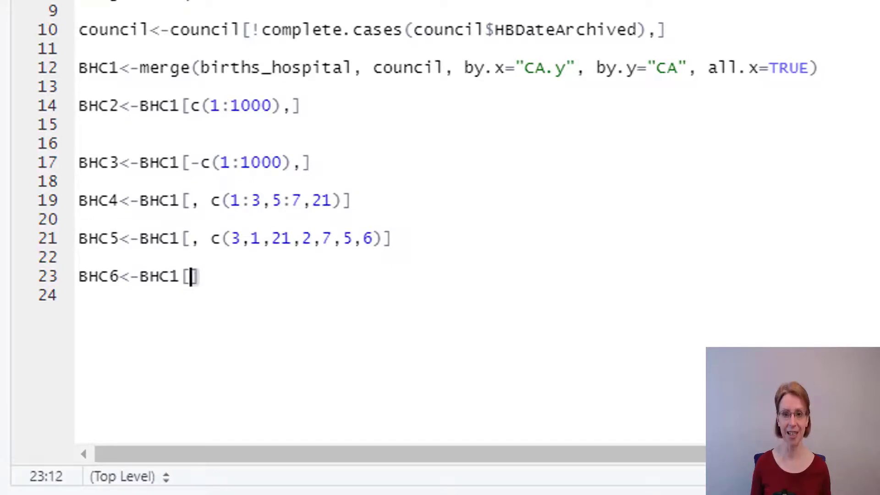
pyautogui.write('c]')
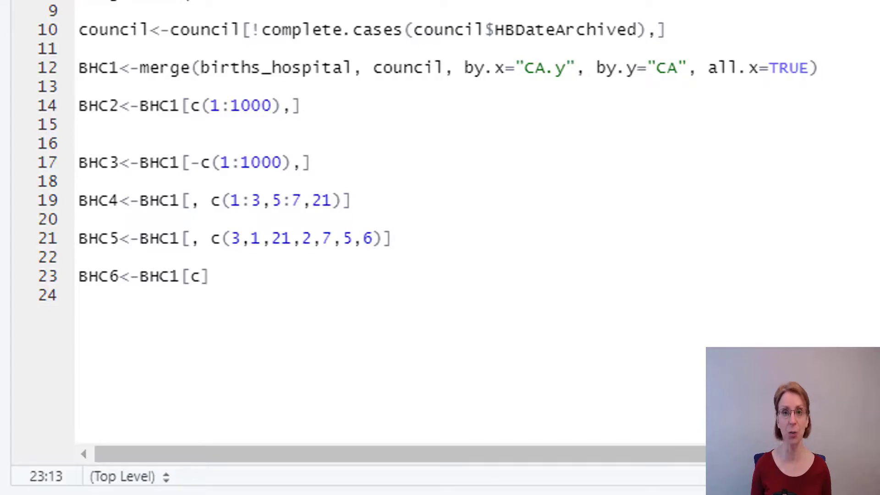
pyautogui.write('(')
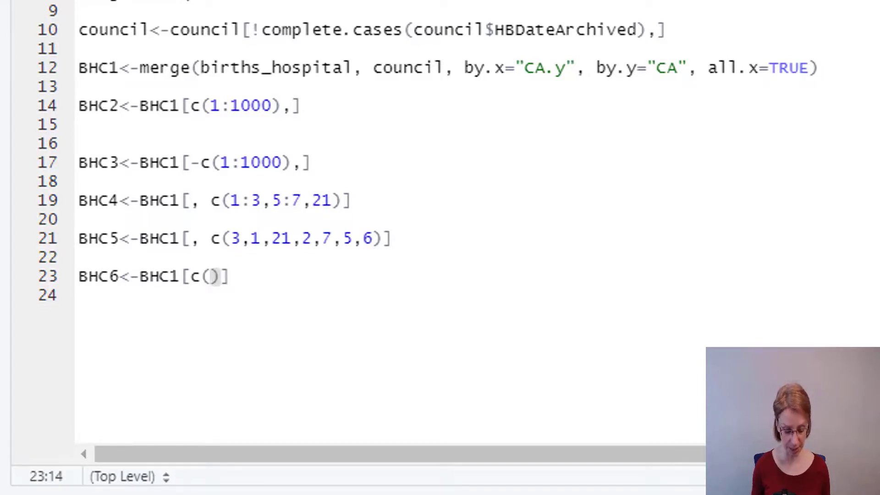
pyautogui.write('1:1000')
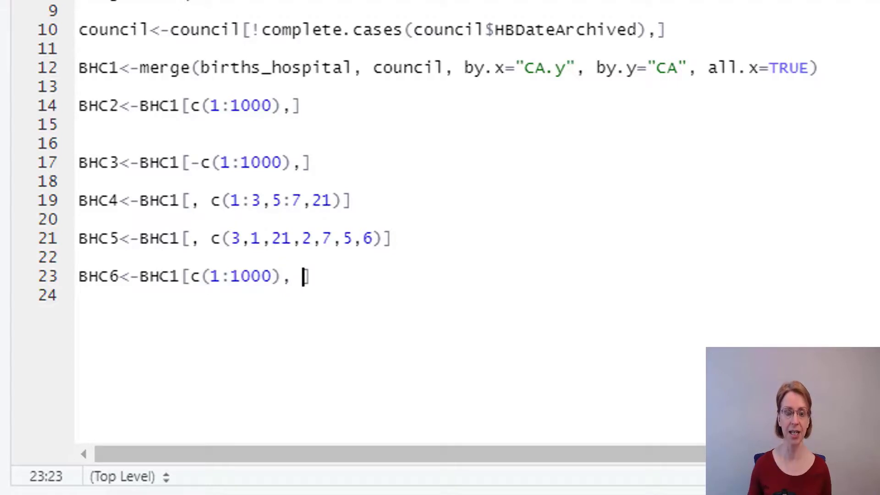
# Step: Reuse BHC5's column list c(3,1,21,2,7,5,6) as BHC6's columns
pyautogui.click(211, 238)
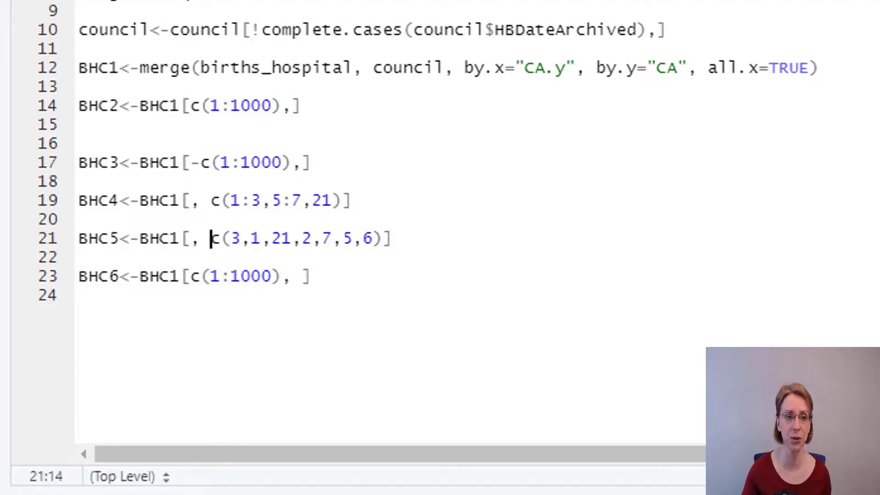
pyautogui.moveTo(211, 238); pyautogui.dragTo(312, 238)
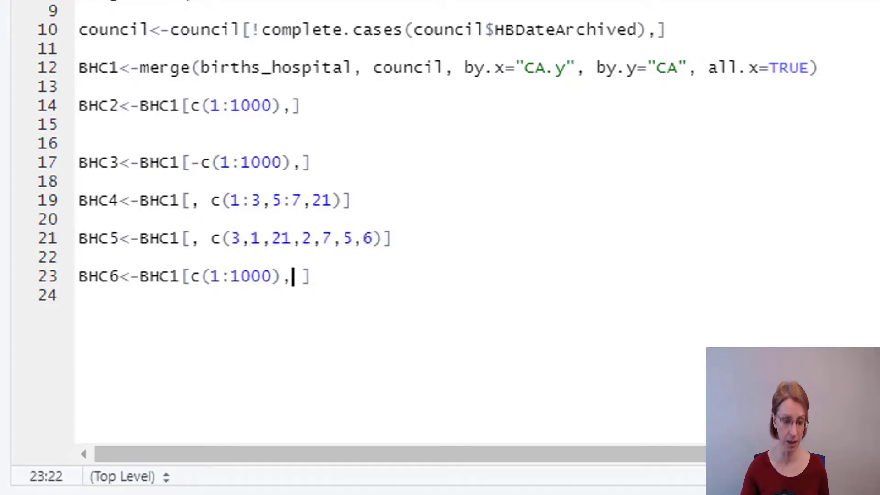
pyautogui.write('c(3,1,21,2,7,5,6)')
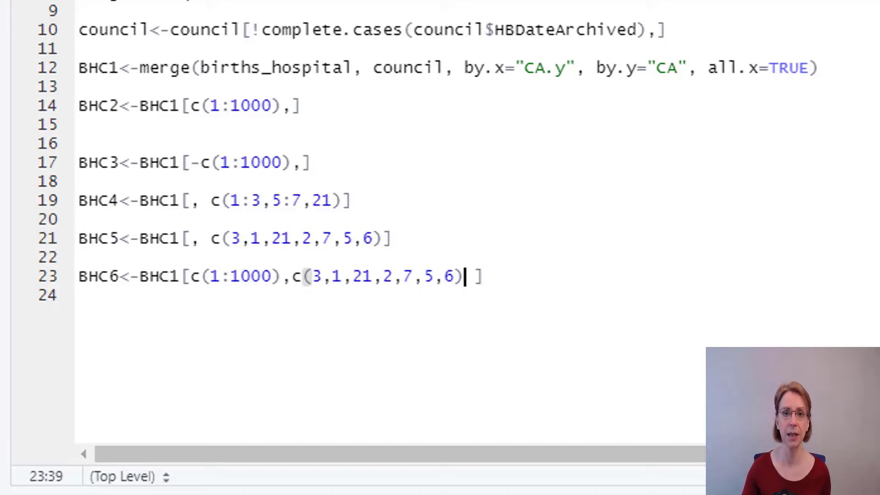